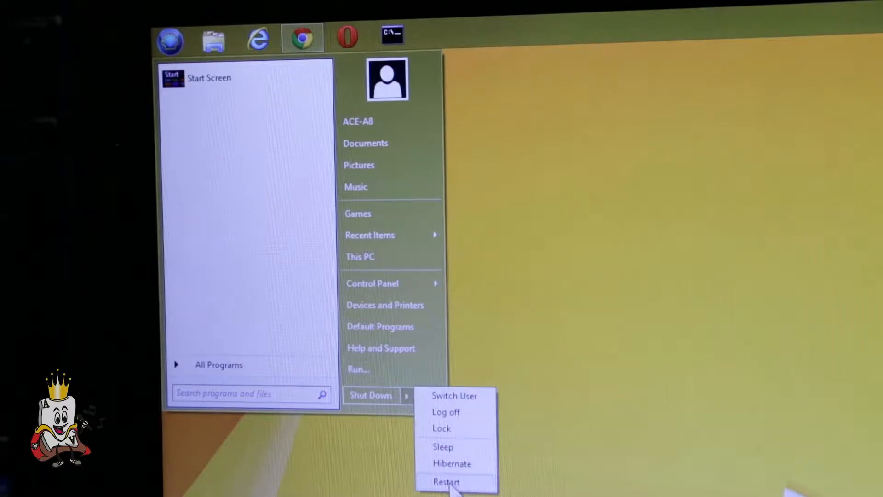
Restart the computer from the Start menu's shut-down options.
{"action": "left_click", "coordinate": [446, 481]}
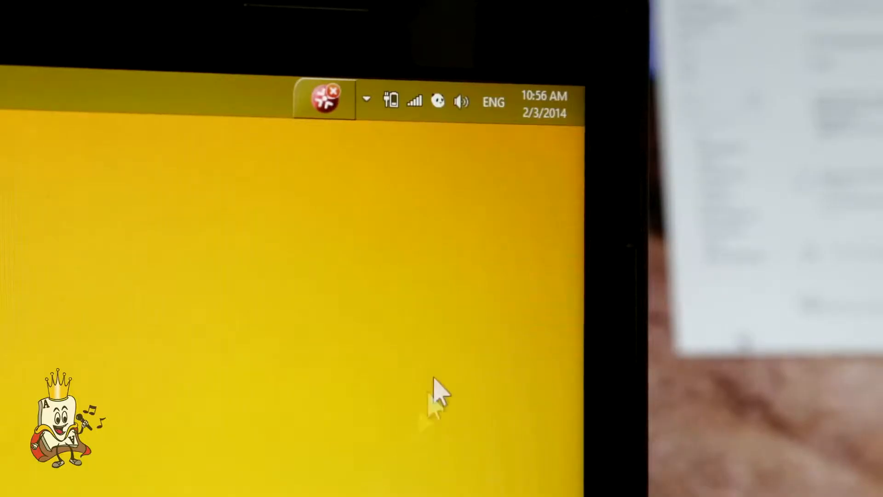
Set the USB Multimedia Audio Device speakers as the default playback device.
{"action": "right_click", "coordinate": [461, 101]}
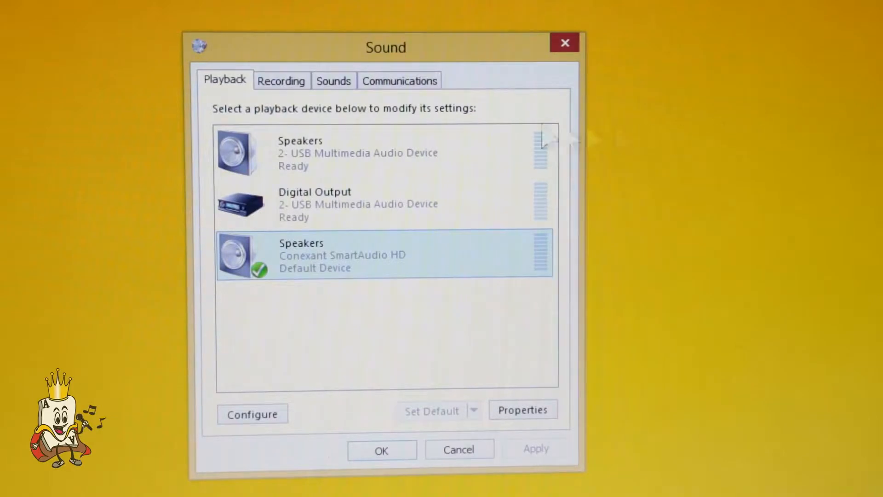
{"action": "left_click", "coordinate": [383, 153]}
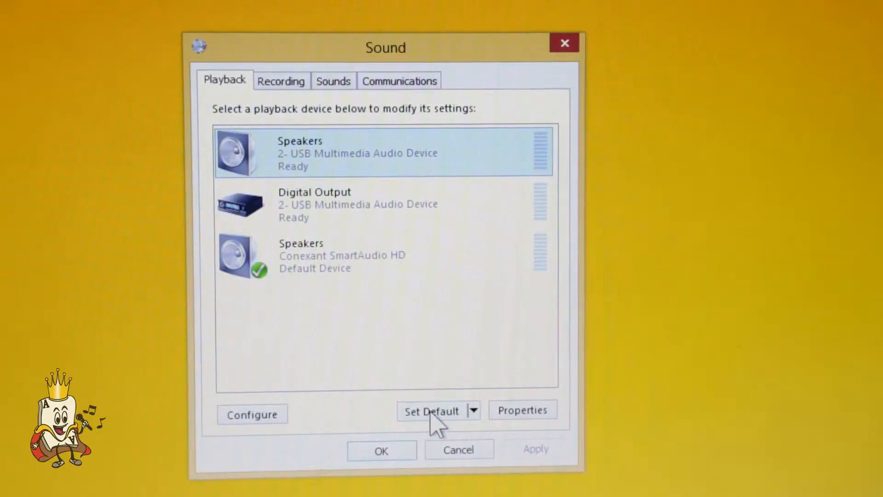
{"action": "left_click", "coordinate": [281, 81]}
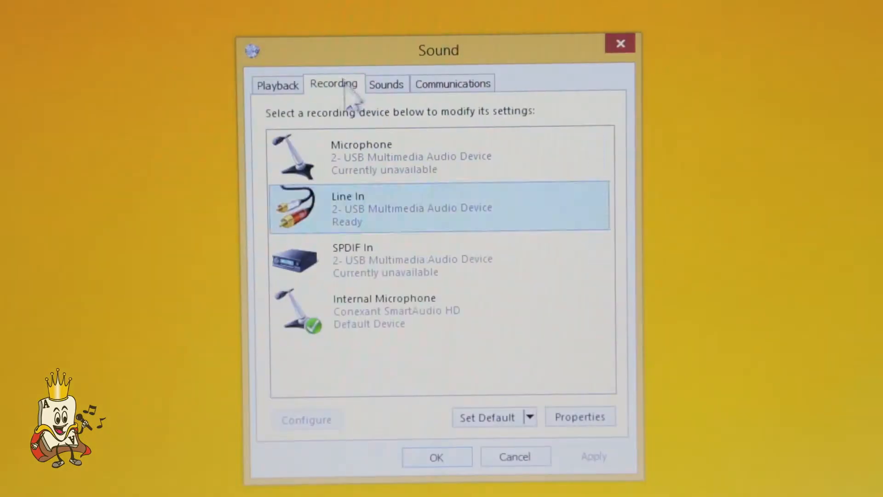
Select Line In (2- USB Multimedia Audio Device) among the recording devices.
{"action": "left_click", "coordinate": [440, 259]}
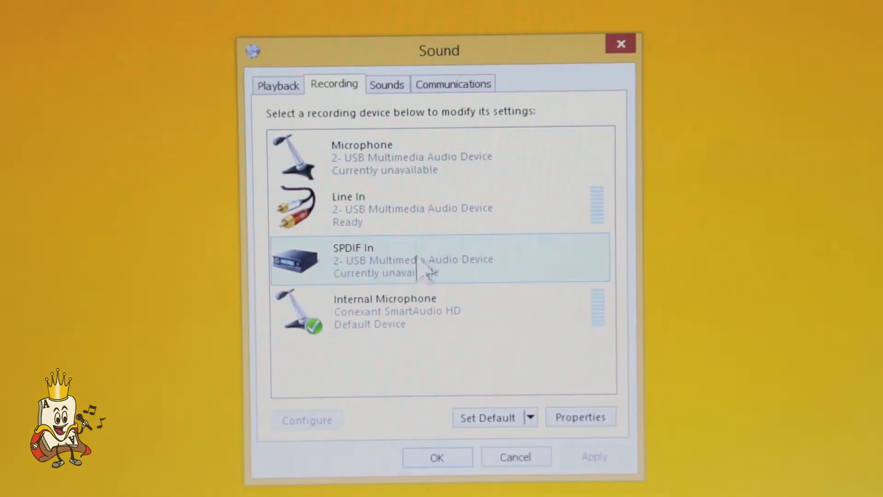
{"action": "left_click", "coordinate": [411, 209]}
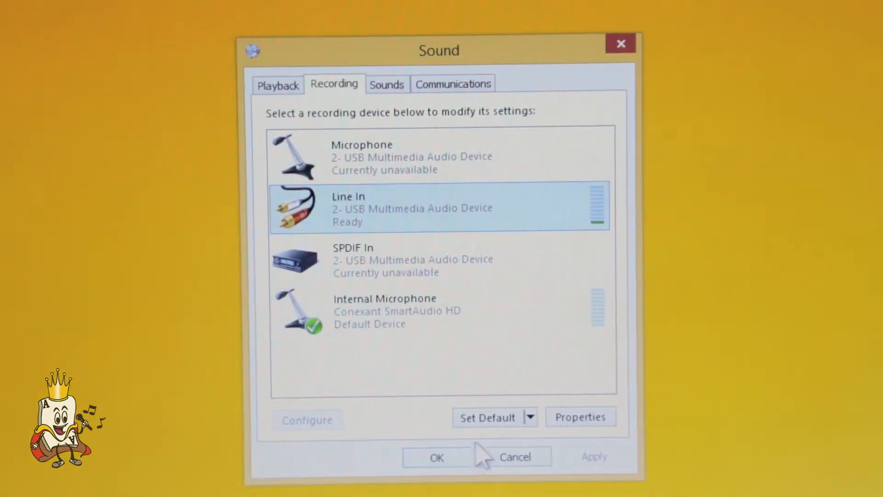